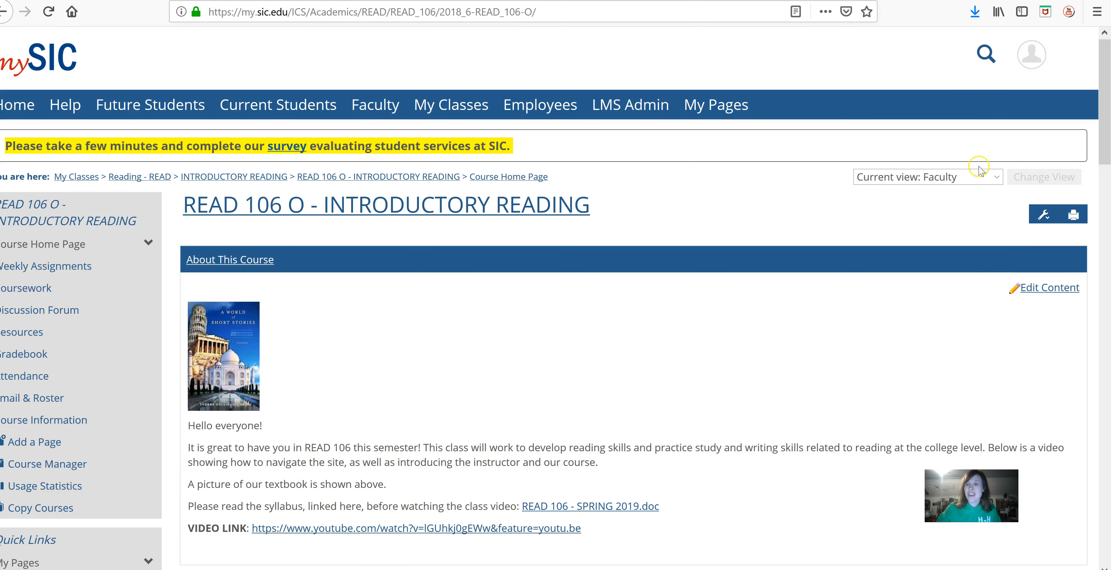
# Step: Preview the READ 106 course home page as 'View as: Students' and apply the view
pyautogui.click(927, 177)
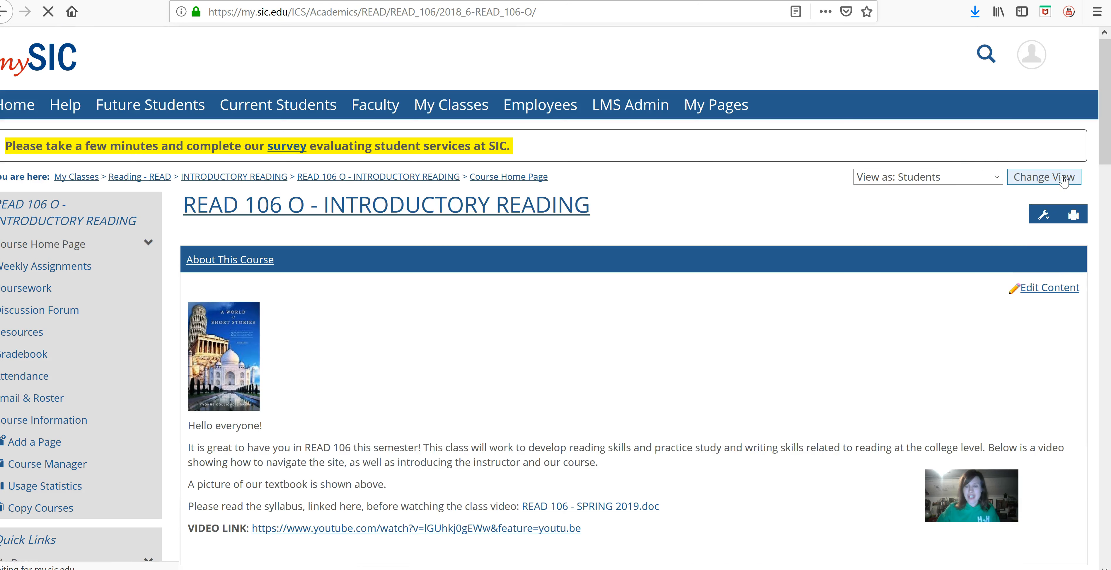
pyautogui.click(1042, 176)
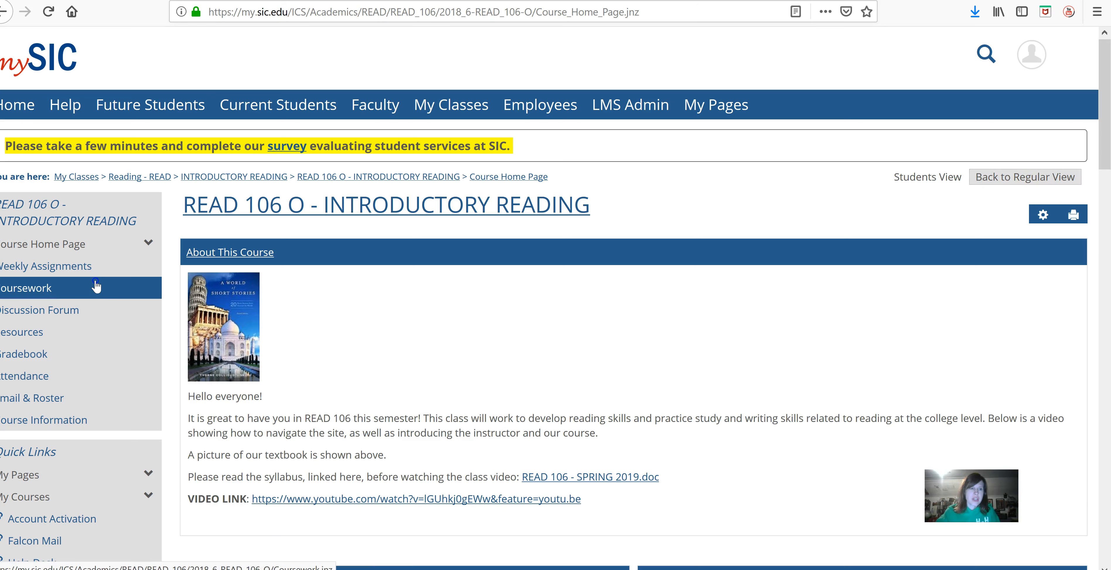
# Step: Show the Coursework list and scroll to the Week 13 and Week 14 assignments
pyautogui.click(26, 288)
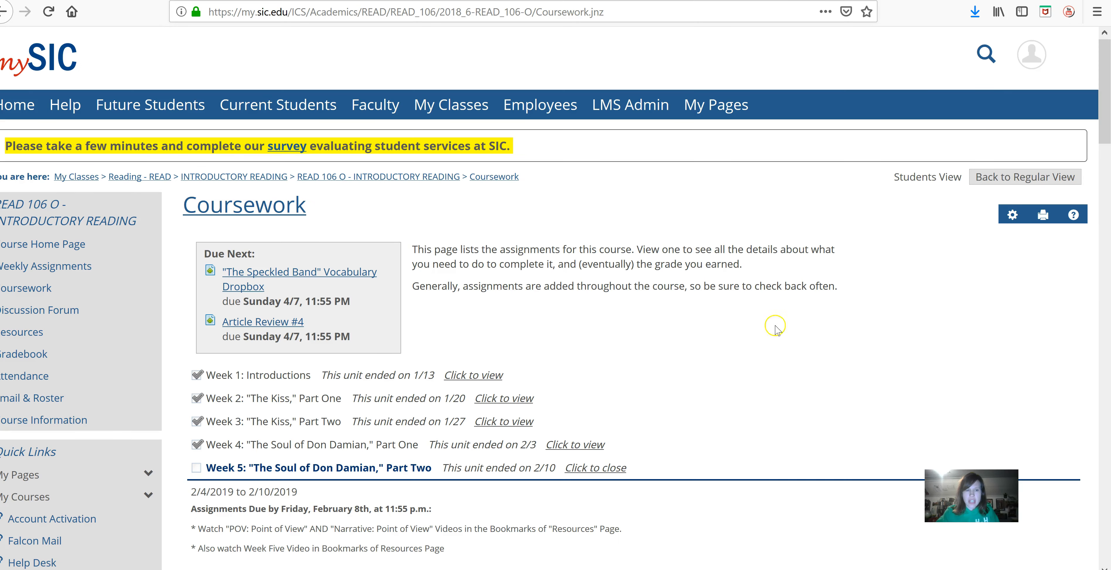
pyautogui.scroll(-3)
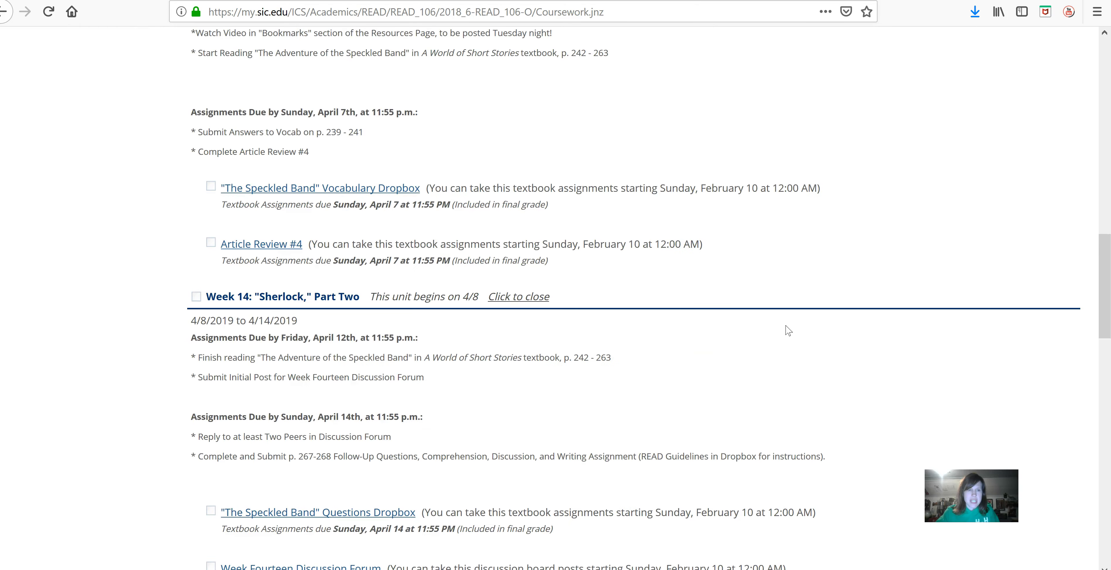
pyautogui.scroll(-3)
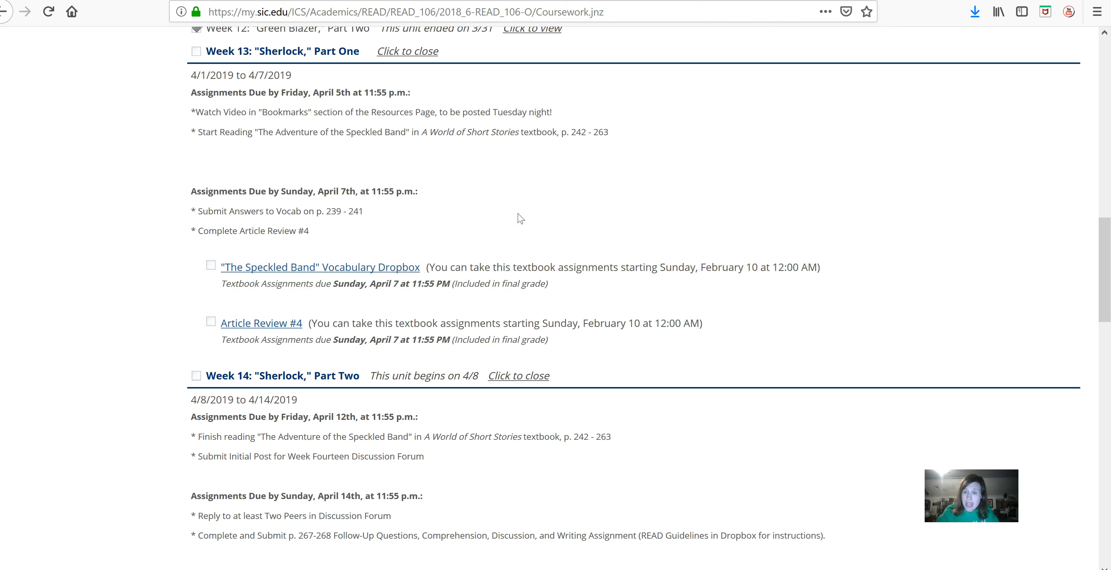
pyautogui.moveTo(309, 237)
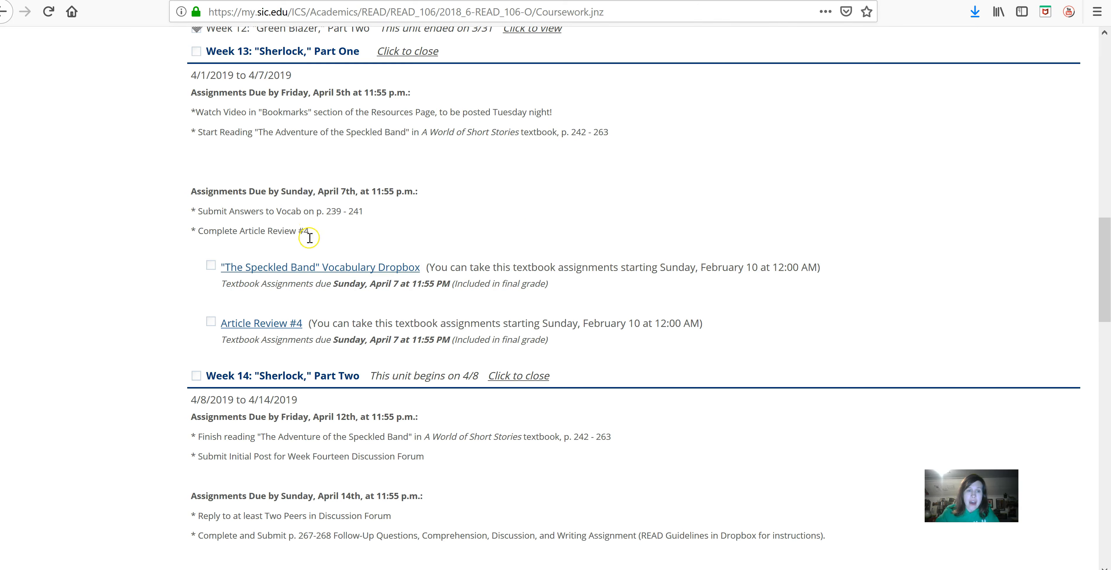
# Step: View "The Speckled Band" Vocabulary Dropbox details: instructions, due date and file-upload requirement
pyautogui.click(319, 267)
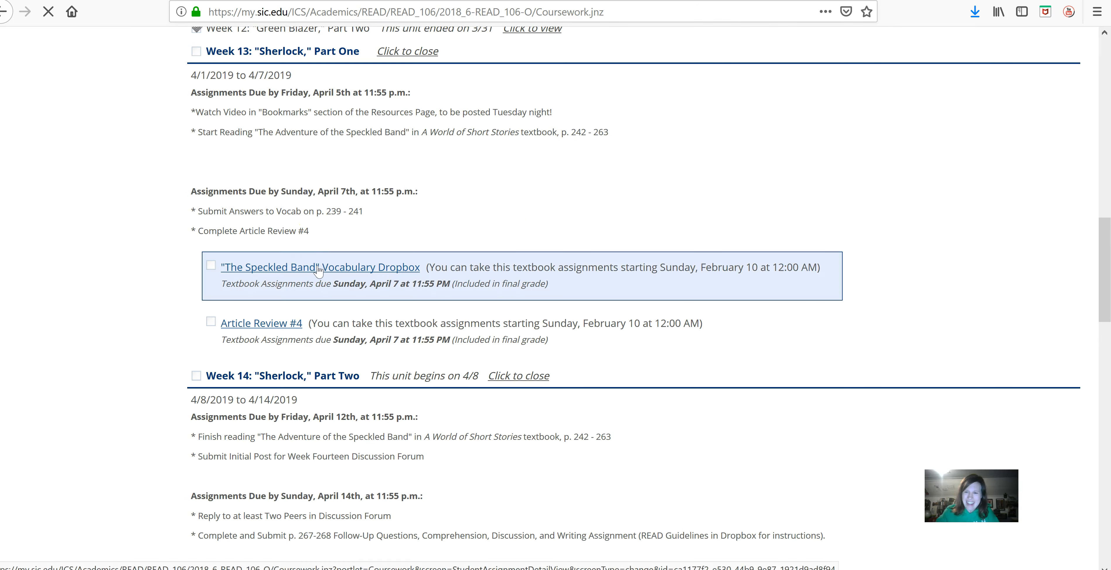
pyautogui.click(319, 267)
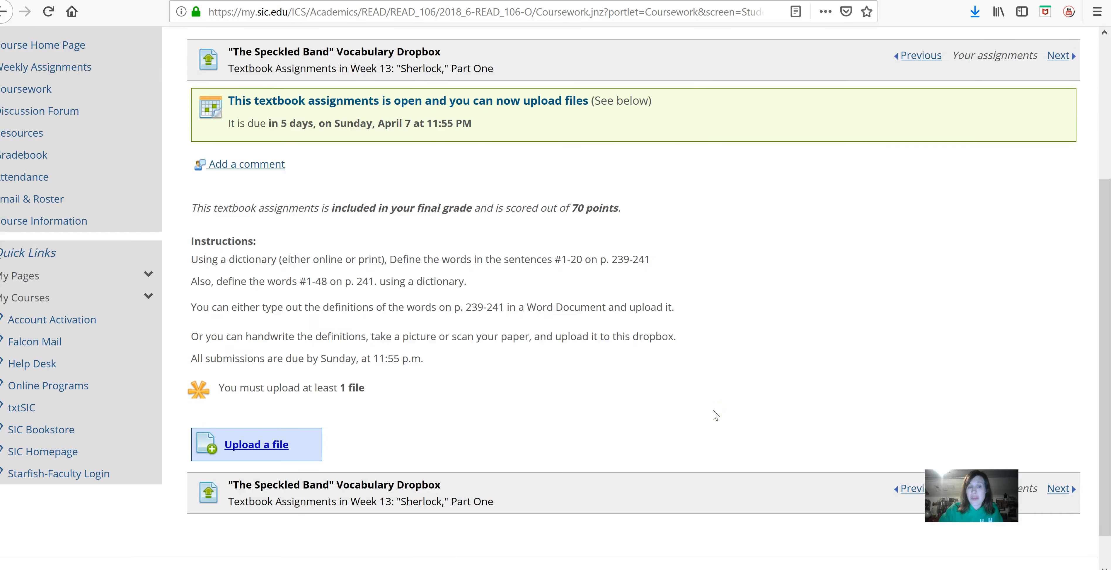
pyautogui.scroll(-3)
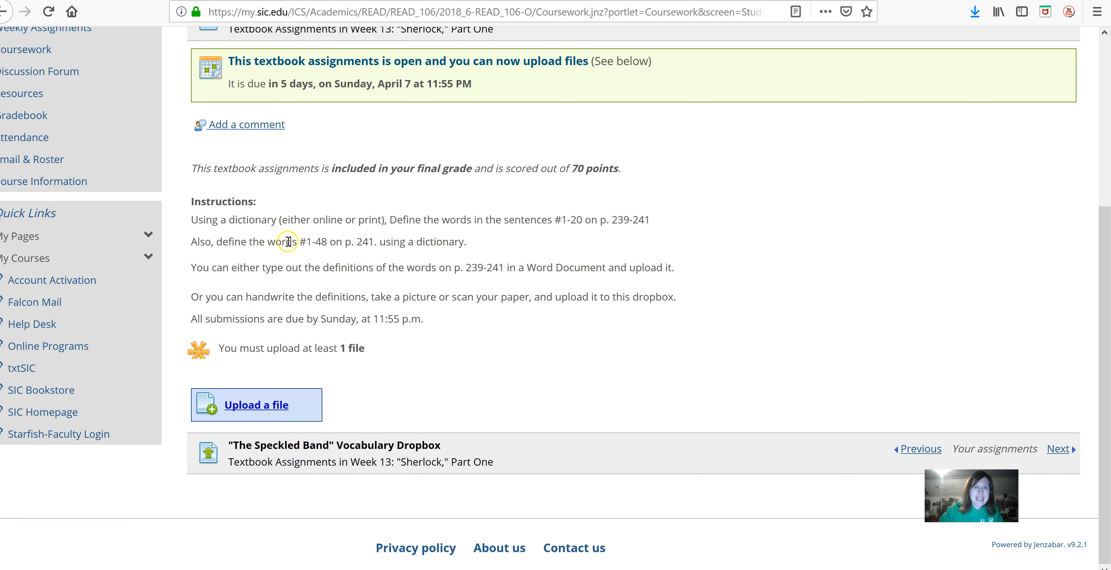
pyautogui.moveTo(383, 256)
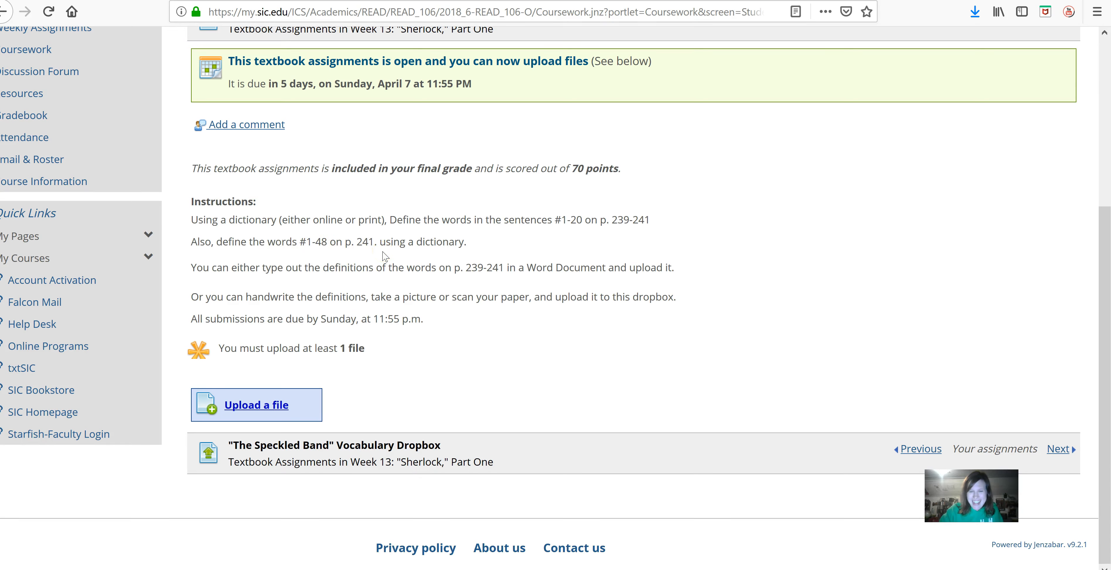
pyautogui.moveTo(367, 254)
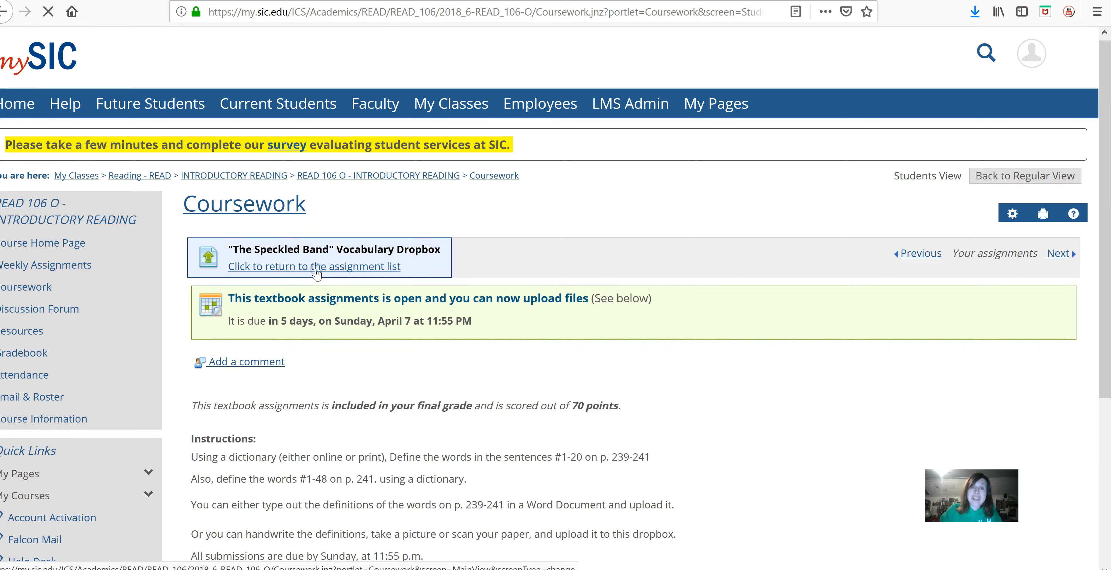
# Step: Return to the assignment list and review Weeks 13–16, ending back at Week 13
pyautogui.click(312, 266)
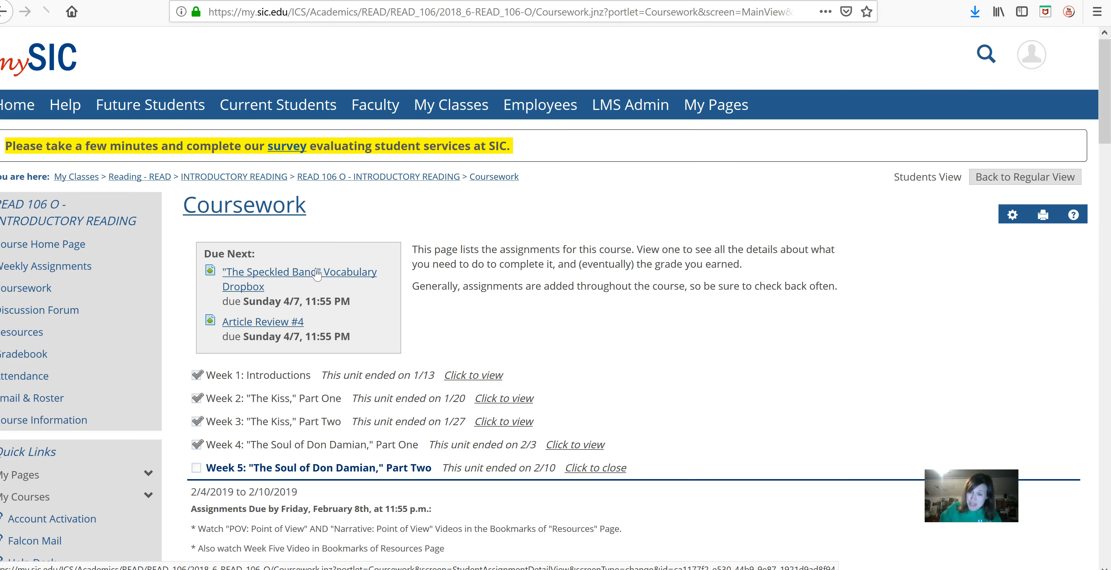
pyautogui.scroll(-3)
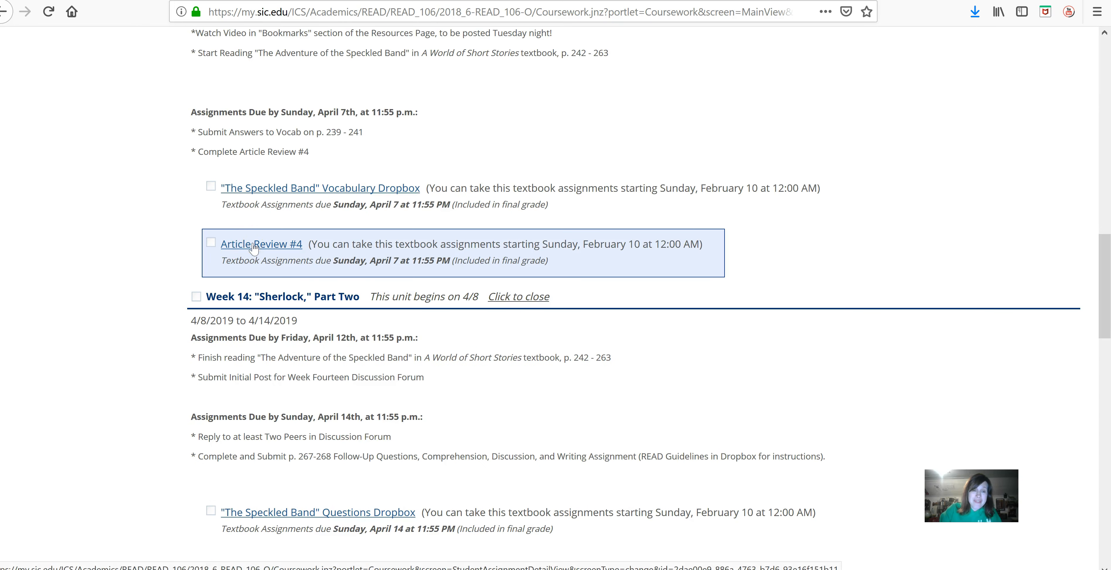
pyautogui.scroll(-3)
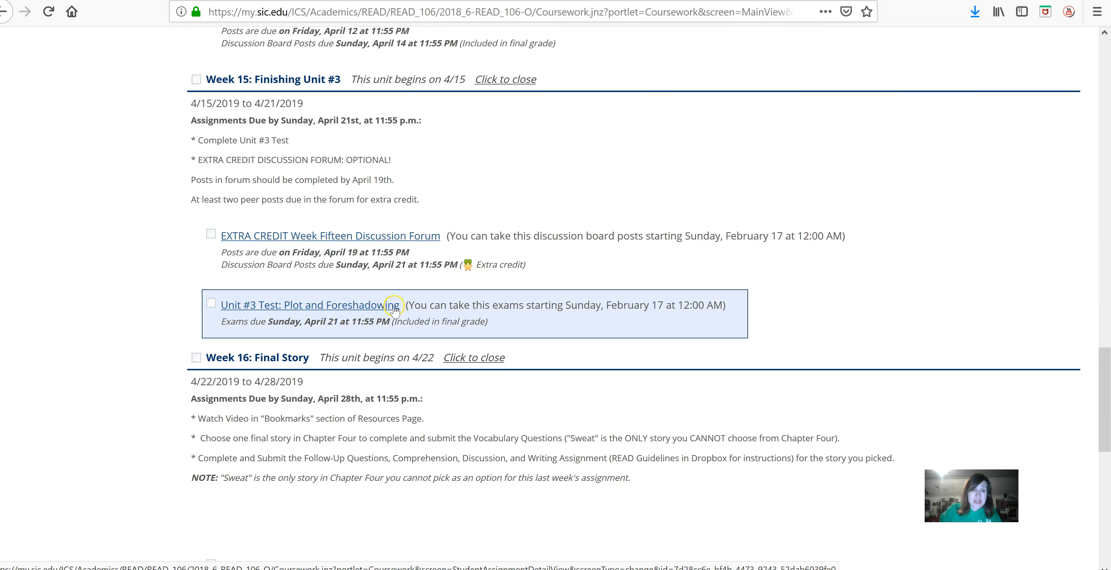
pyautogui.scroll(3)
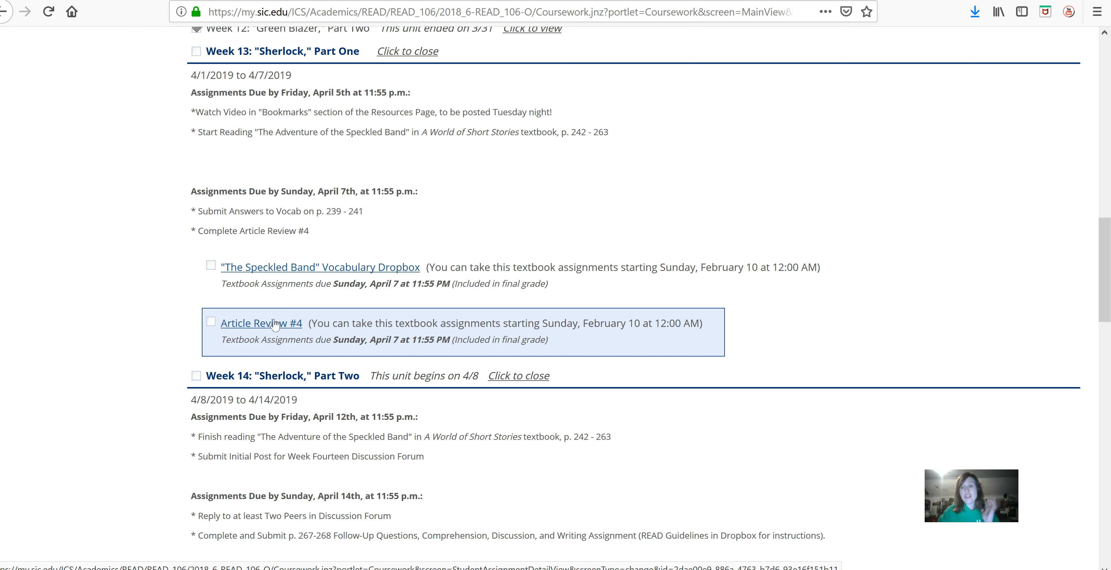
pyautogui.moveTo(347, 328)
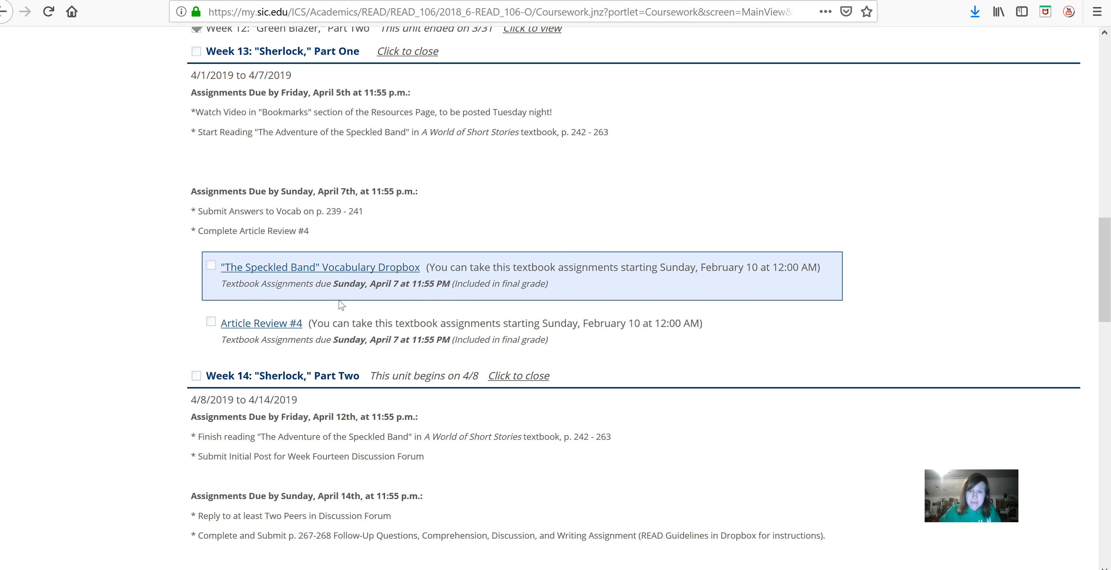
pyautogui.moveTo(611, 259)
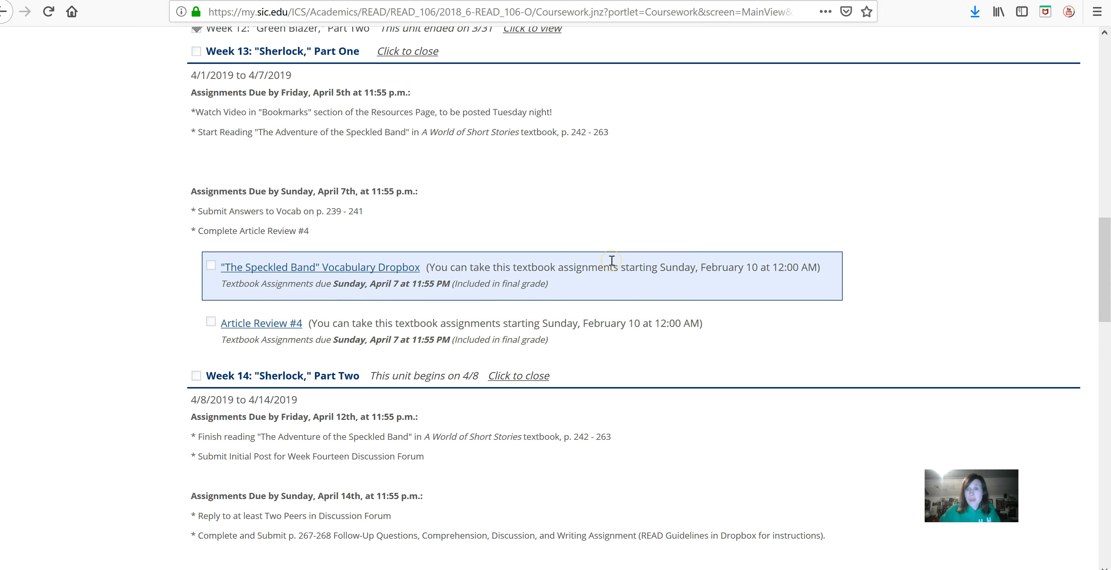
pyautogui.scroll(-3)
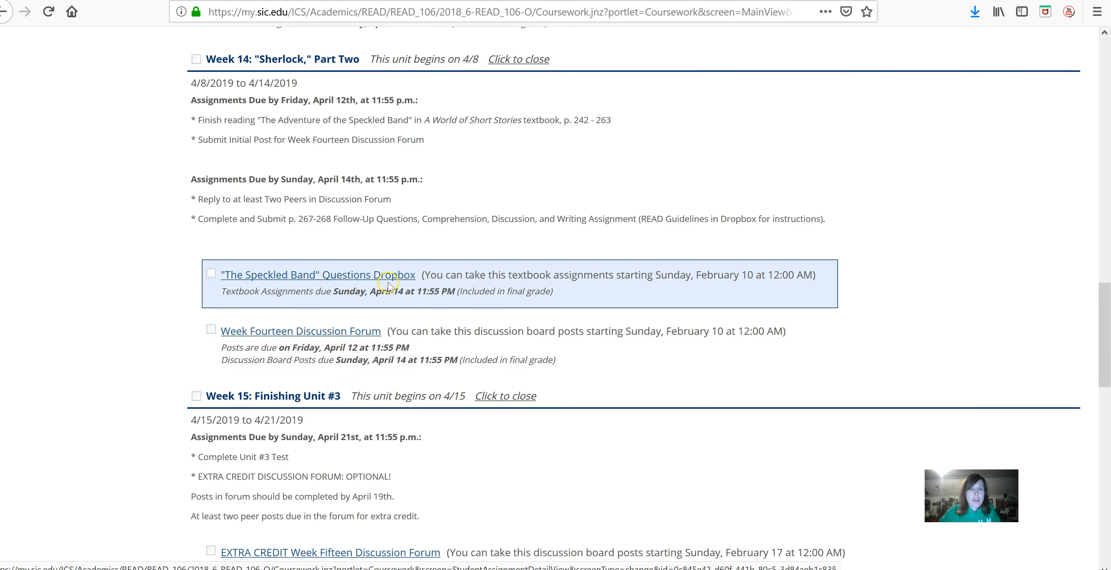
pyautogui.moveTo(466, 288)
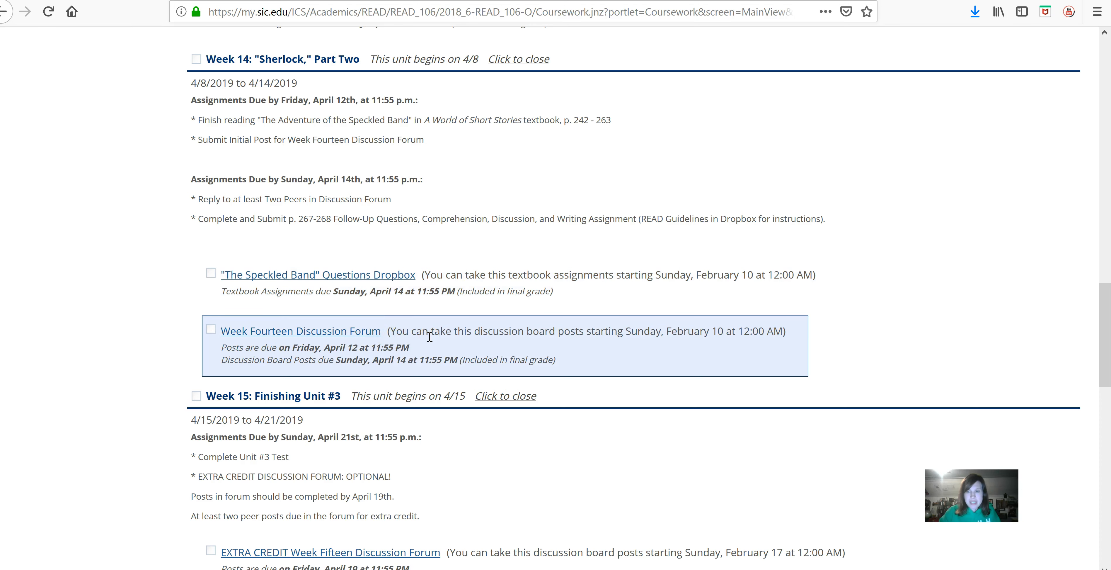
pyautogui.scroll(-3)
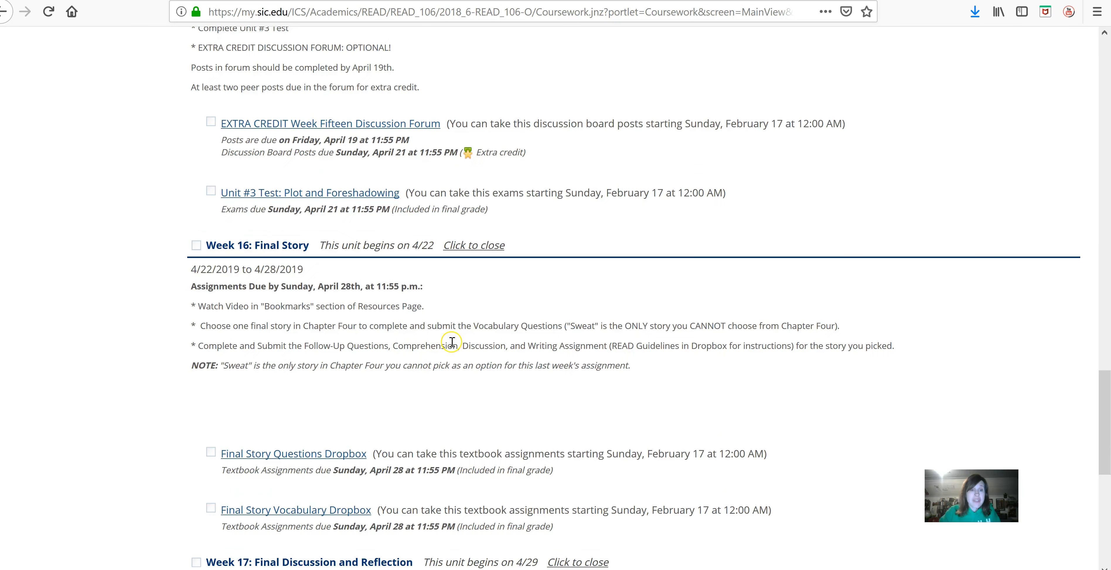
pyautogui.scroll(3)
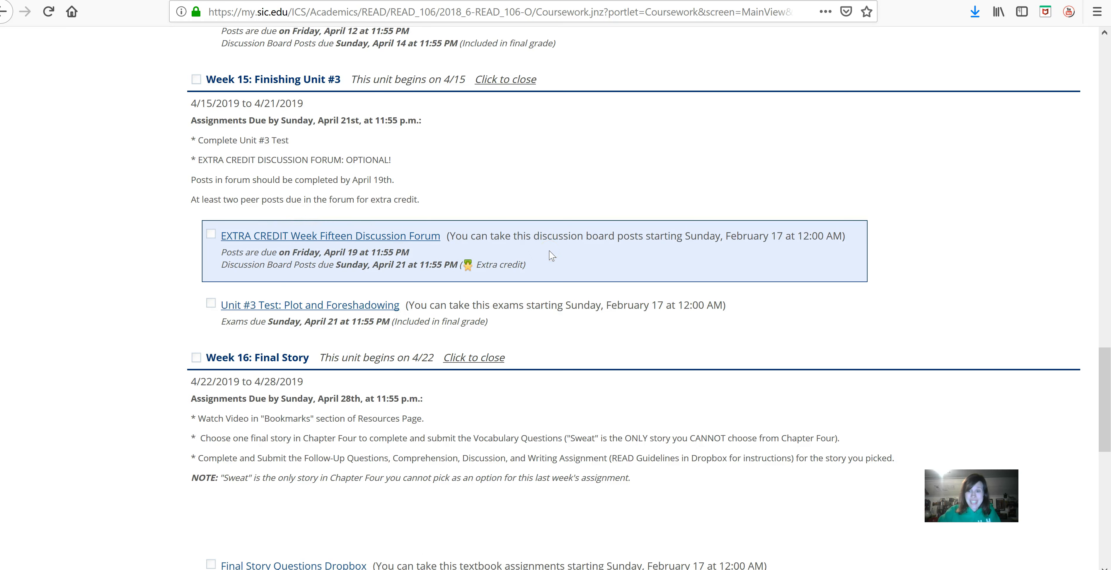
pyautogui.moveTo(269, 313)
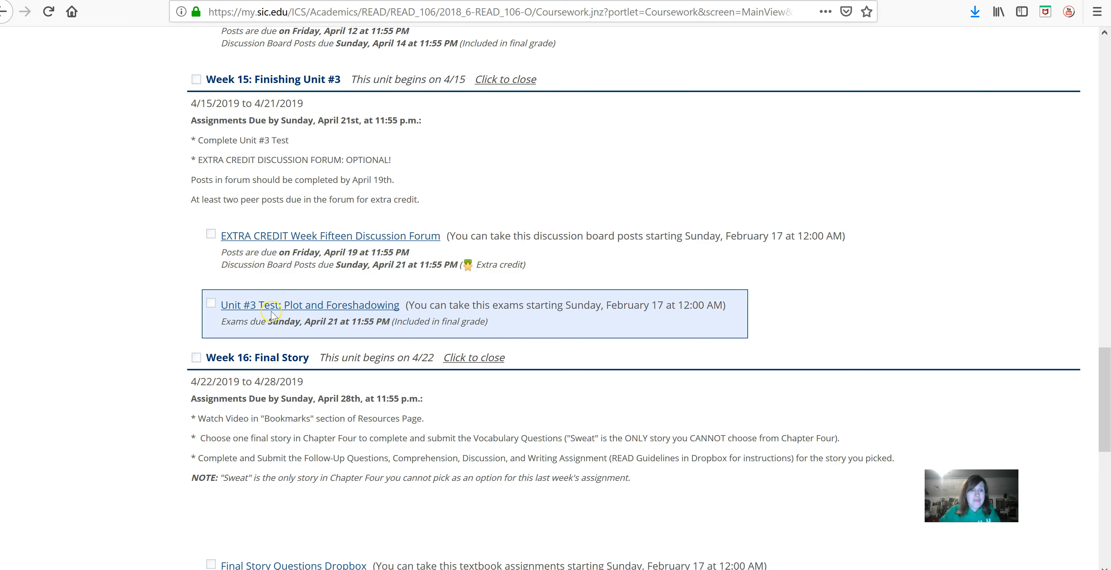
pyautogui.scroll(-3)
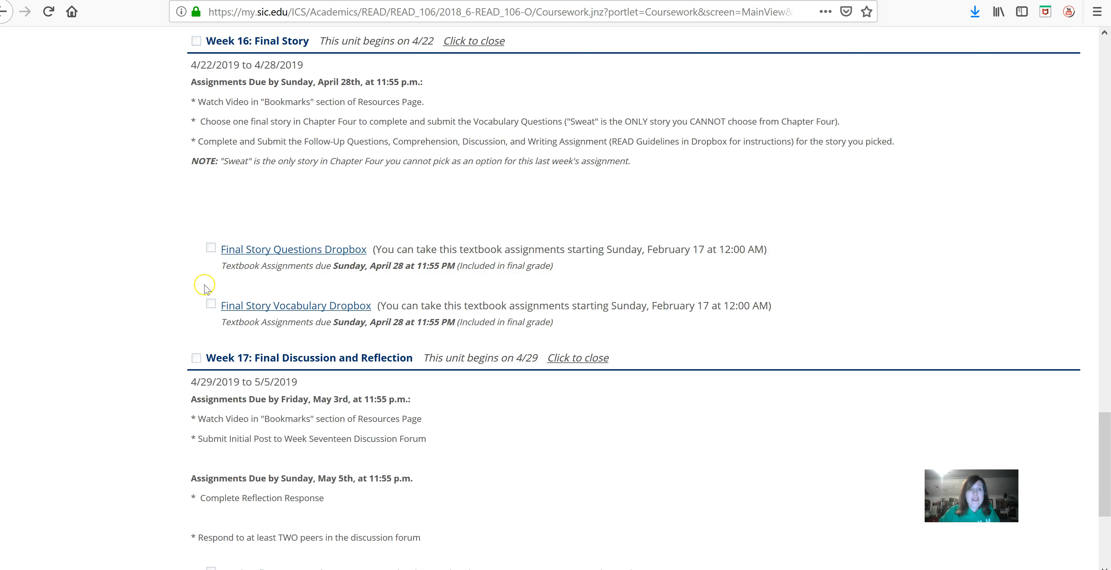
pyautogui.moveTo(276, 124)
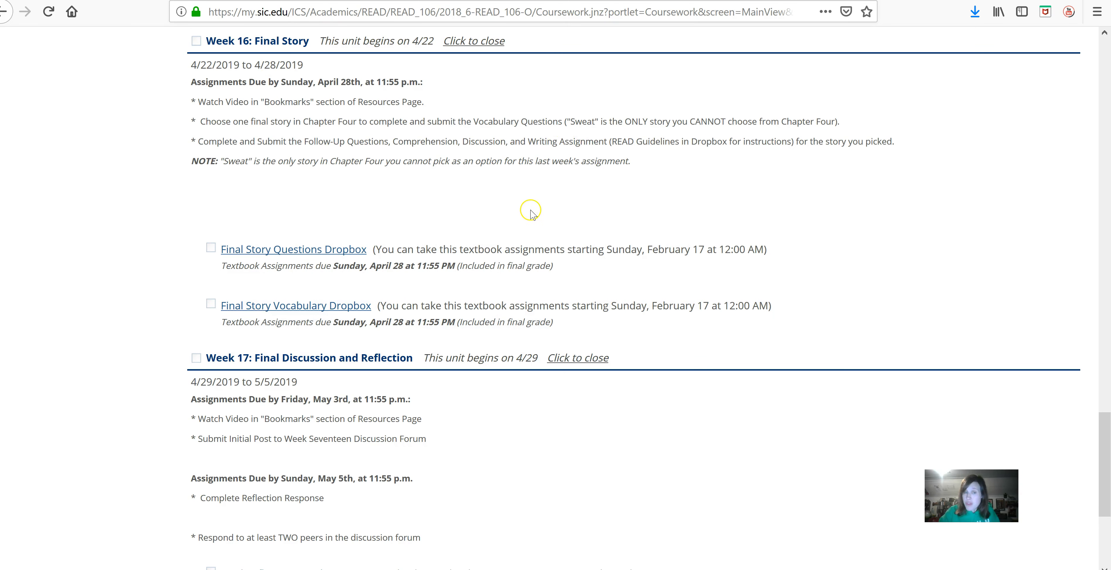
pyautogui.scroll(-3)
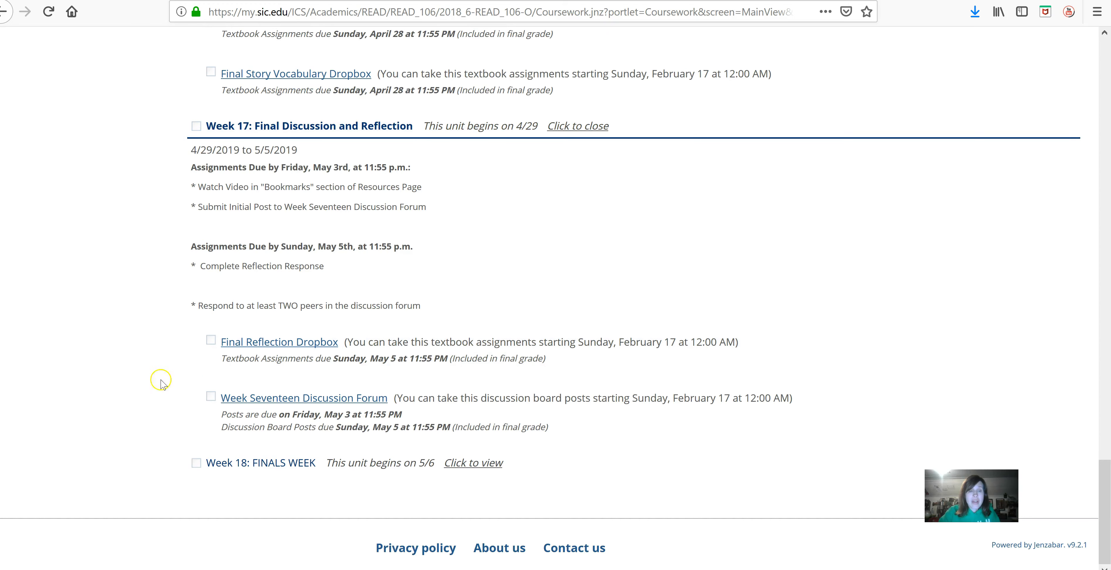
pyautogui.moveTo(523, 430)
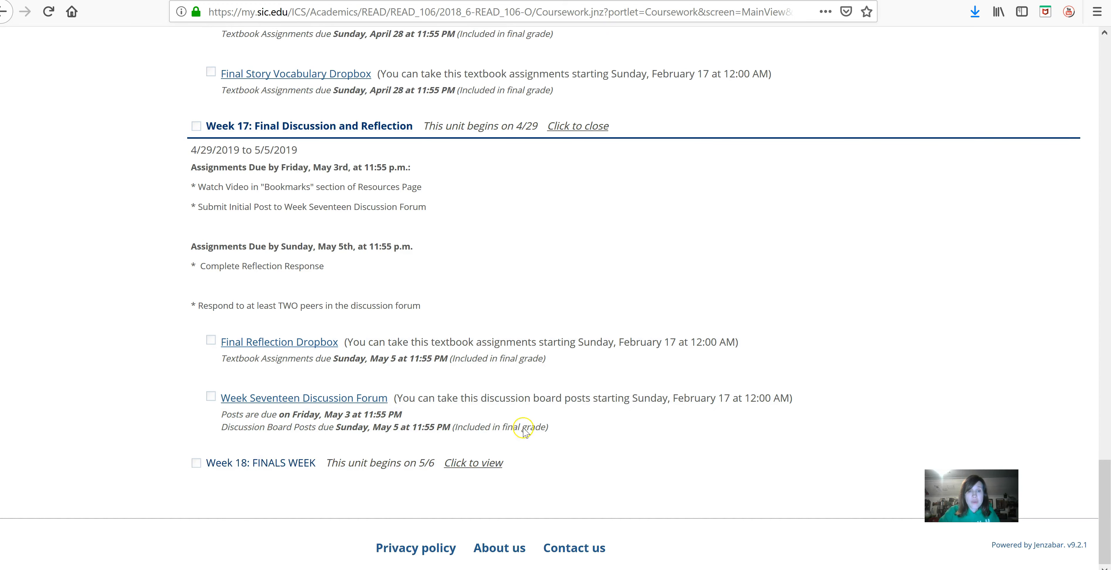
pyautogui.scroll(3)
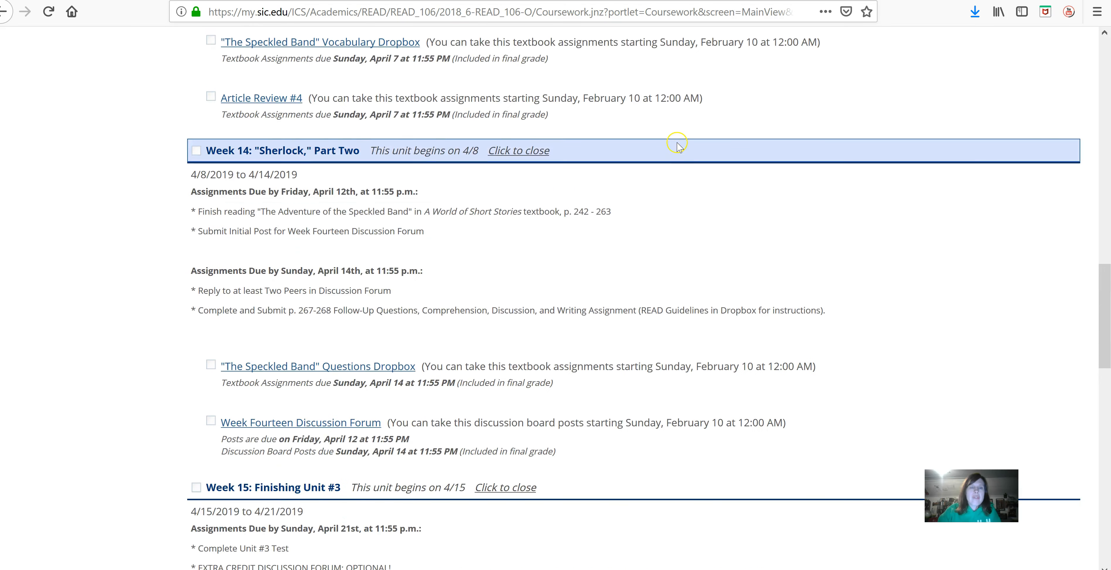
pyautogui.scroll(-3)
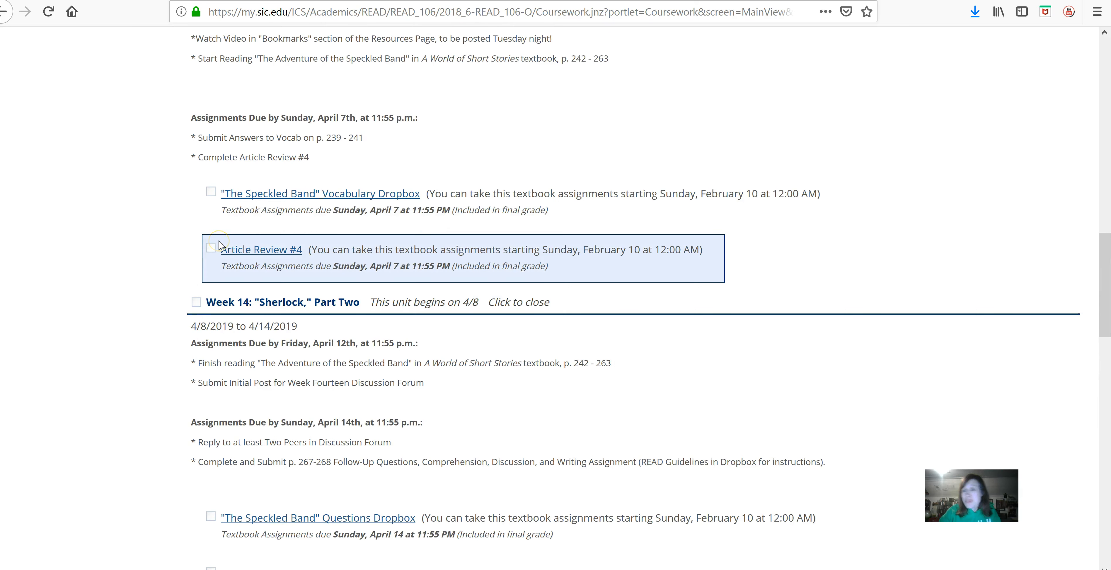
pyautogui.moveTo(427, 235)
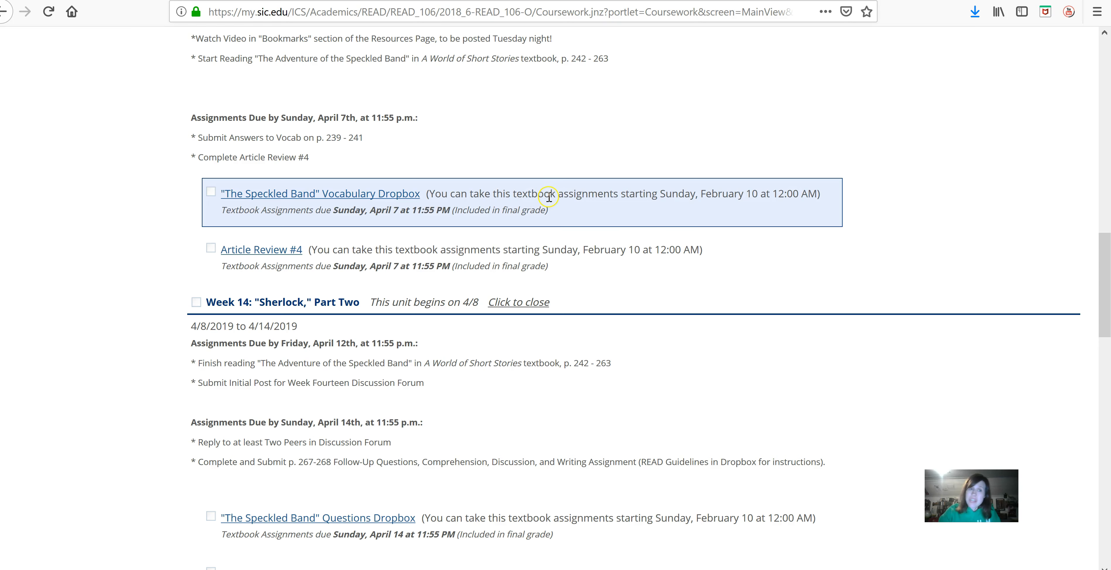
pyautogui.moveTo(547, 197)
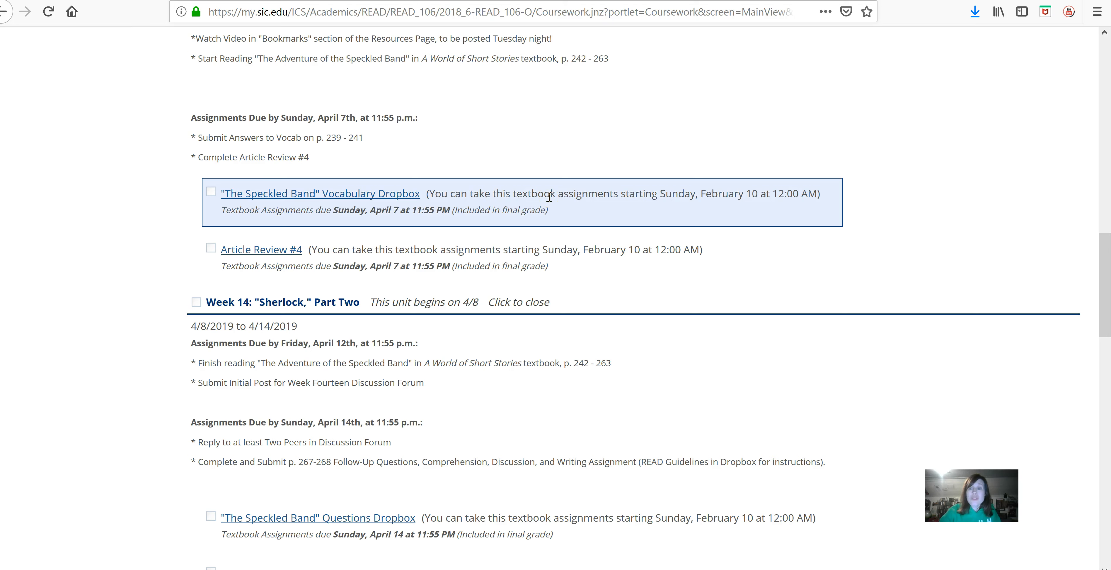
pyautogui.moveTo(557, 196)
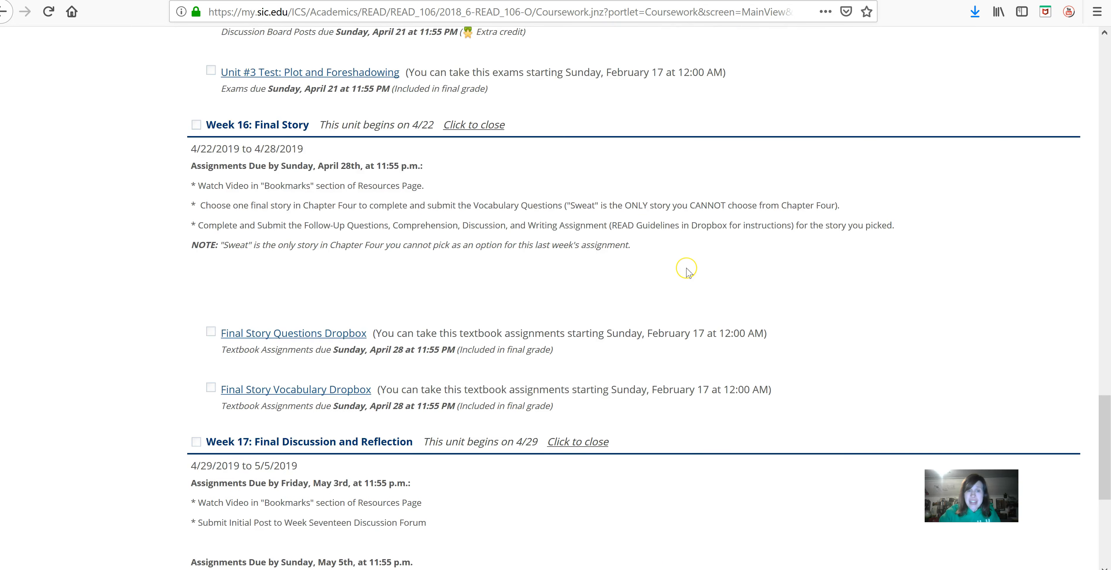
# Step: Expand Week 18: FINALS WEEK to list the final video, p. 271 reading and Final Exam
pyautogui.scroll(-3)
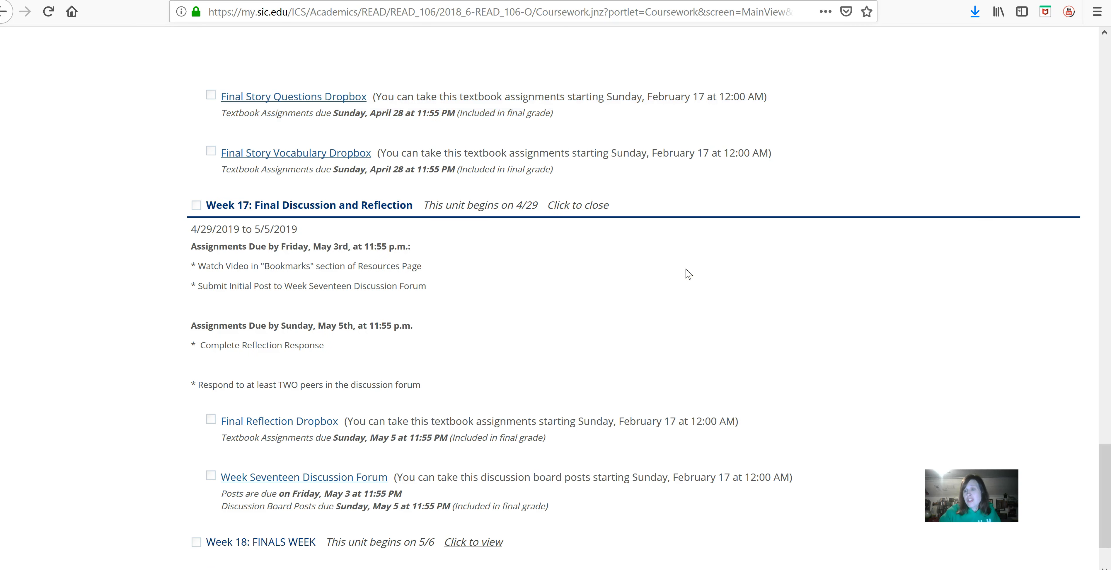
pyautogui.scroll(-3)
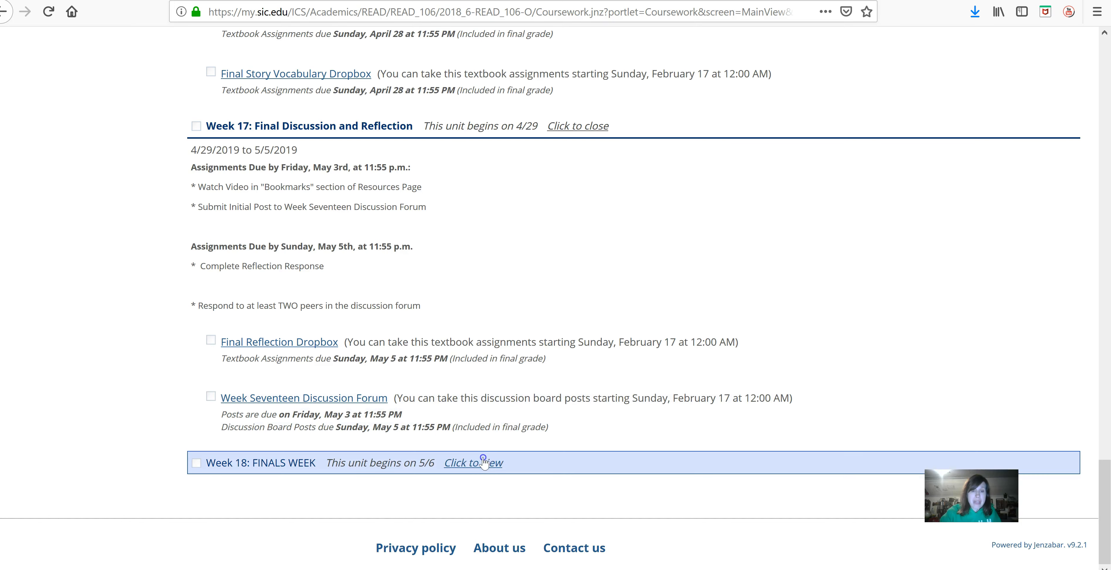
pyautogui.click(472, 462)
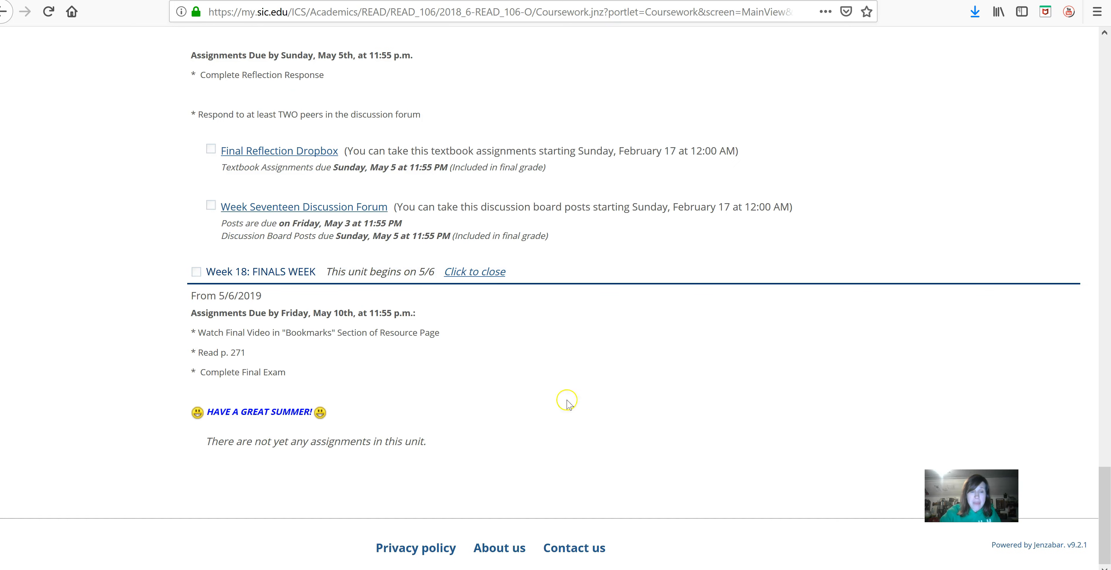
pyautogui.moveTo(452, 344)
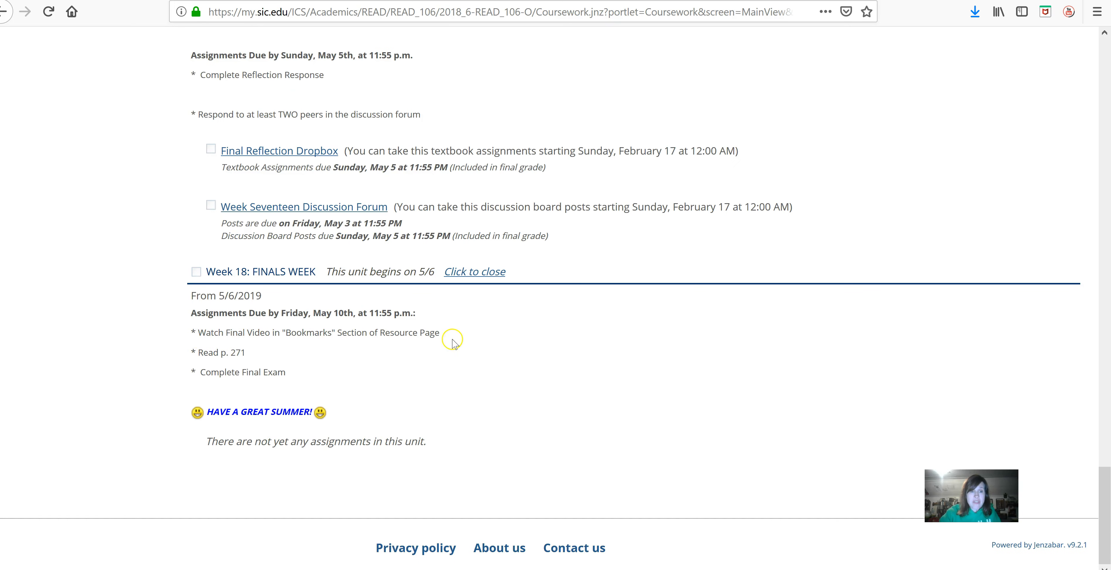
pyautogui.moveTo(905, 404)
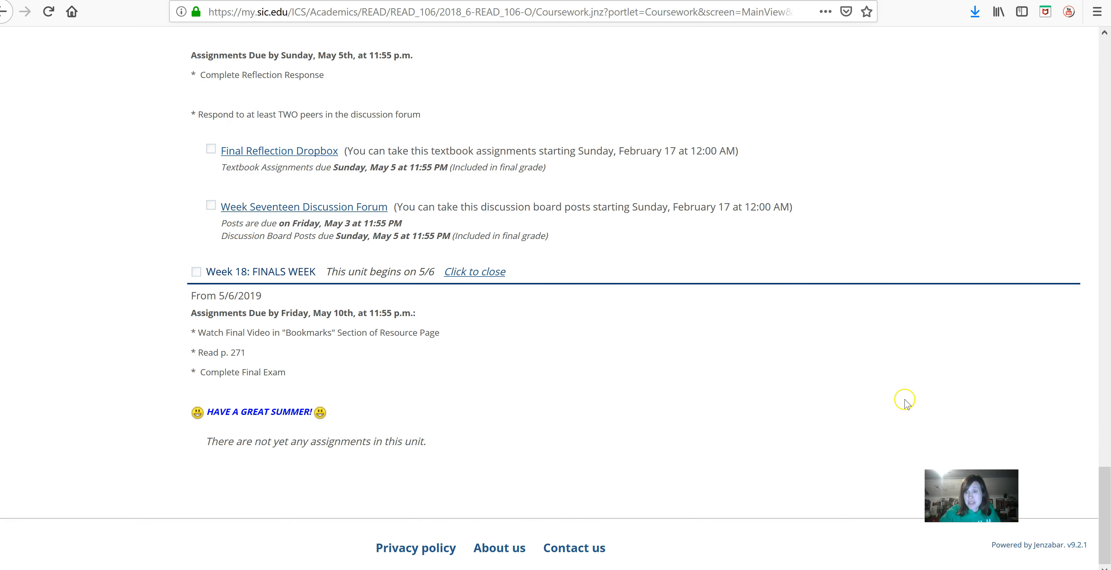